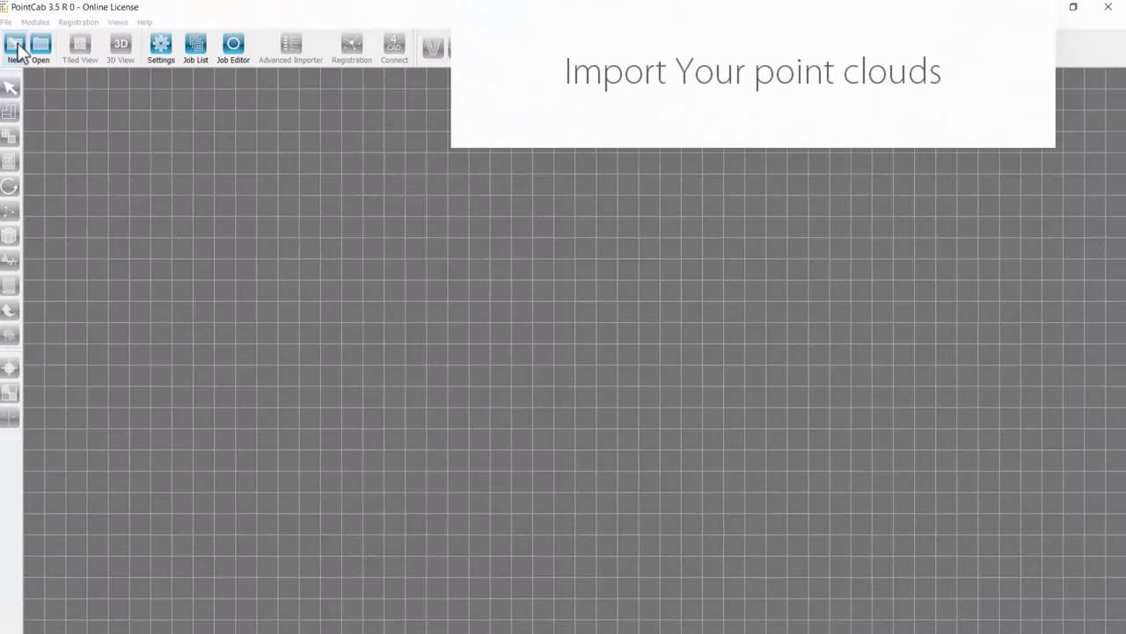
Start a new PointCab scan project and browse the terrestrial, drone/mobile and airborne types.
{"action": "left_click", "coordinate": [15, 46]}
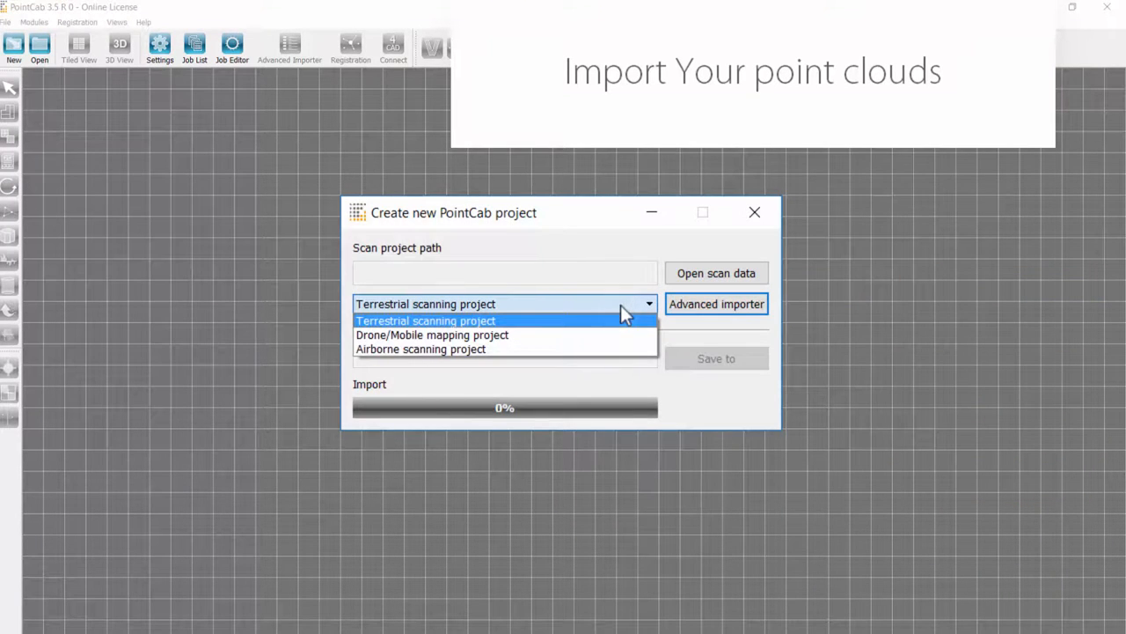
{"action": "mouse_move", "coordinate": [616, 348]}
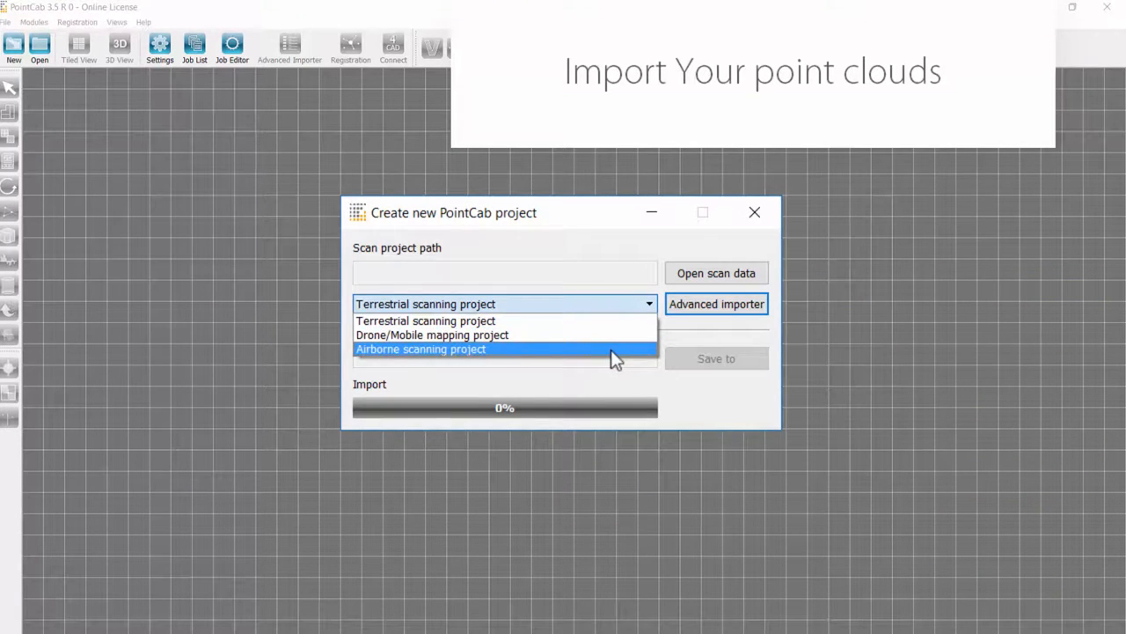
{"action": "mouse_move", "coordinate": [616, 342]}
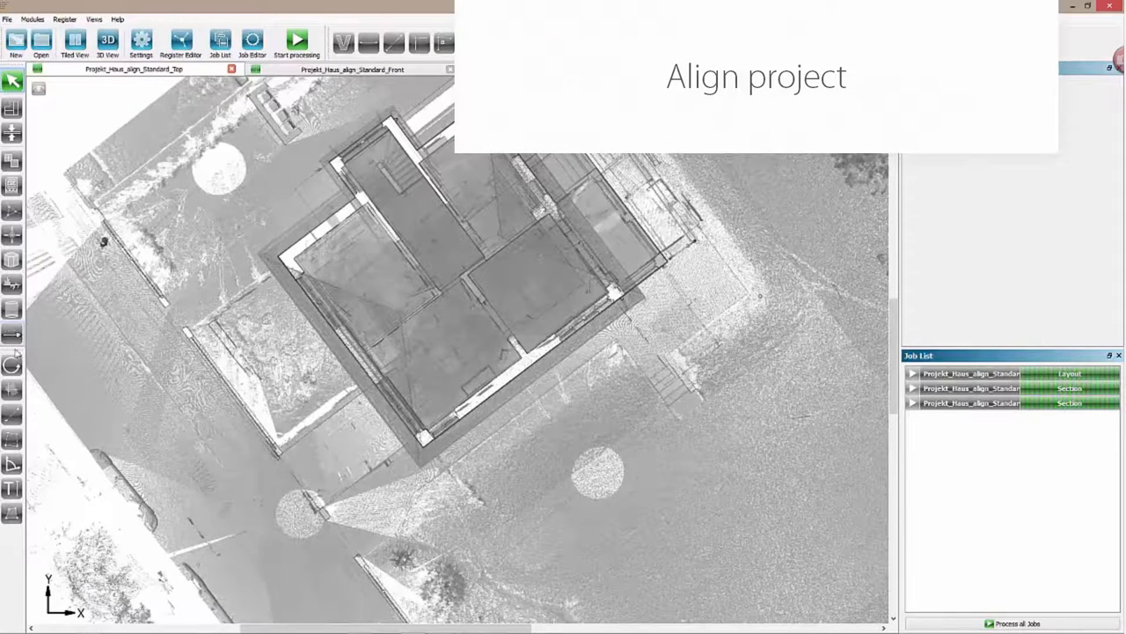
{"action": "mouse_move", "coordinate": [12, 389]}
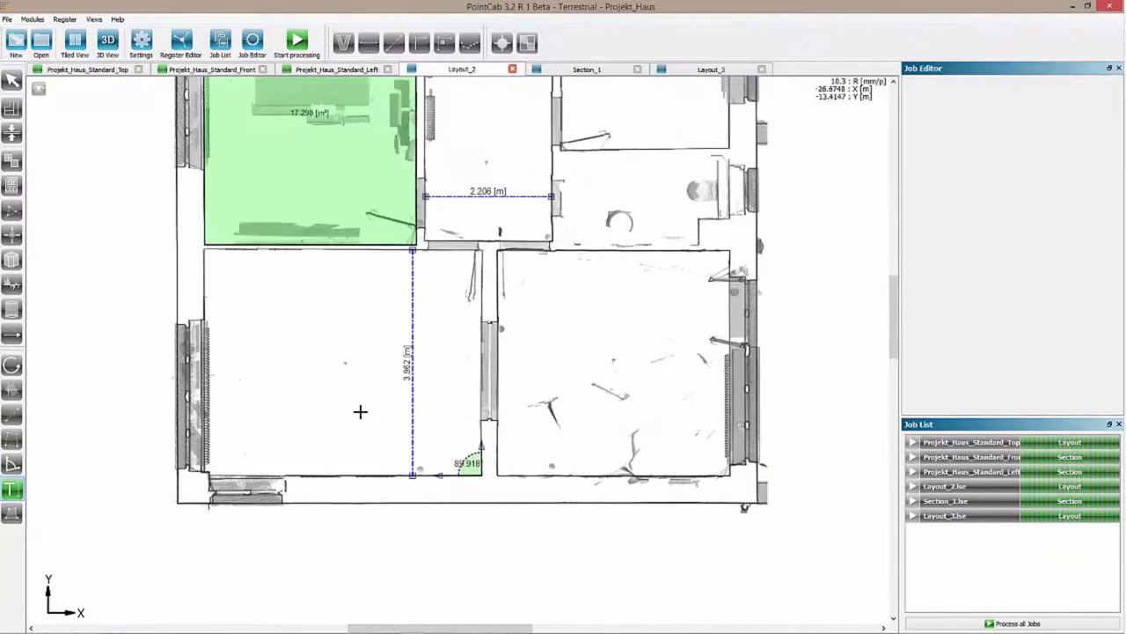
On Layout_2, measure the 17.298 m² room, 2.206 m and 3.962 m distances, and 89.918° angle.
{"action": "left_click", "coordinate": [344, 41]}
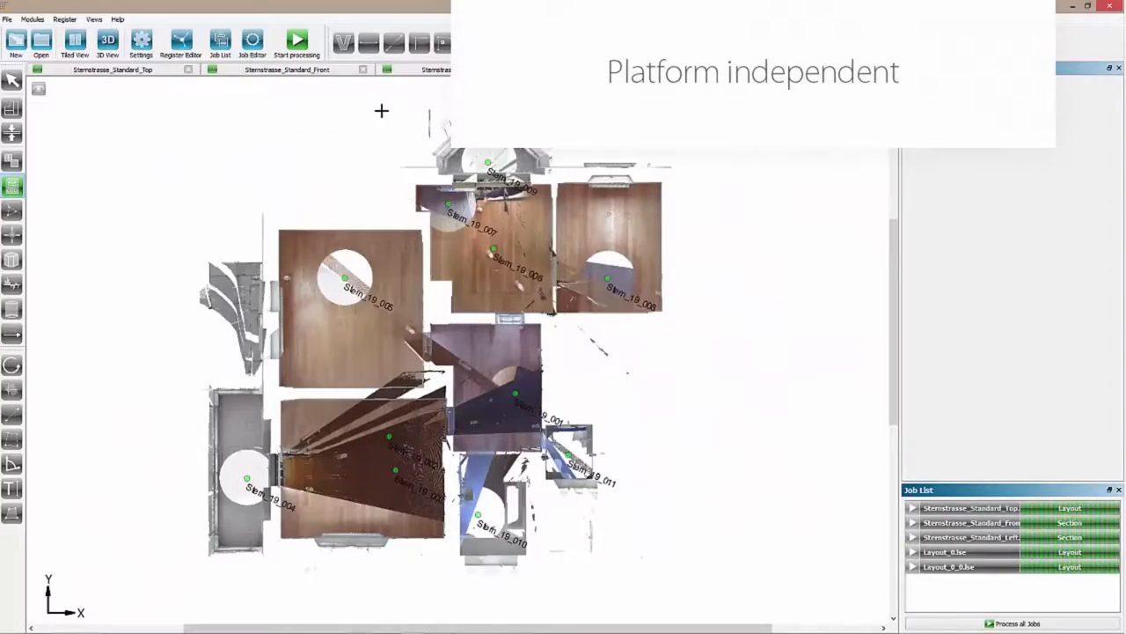
Display the Sternstrasse_Standard_Top coloured plan with its labelled scan stations.
{"action": "left_click_drag", "start_coordinate": [168, 105], "coordinate": [680, 593]}
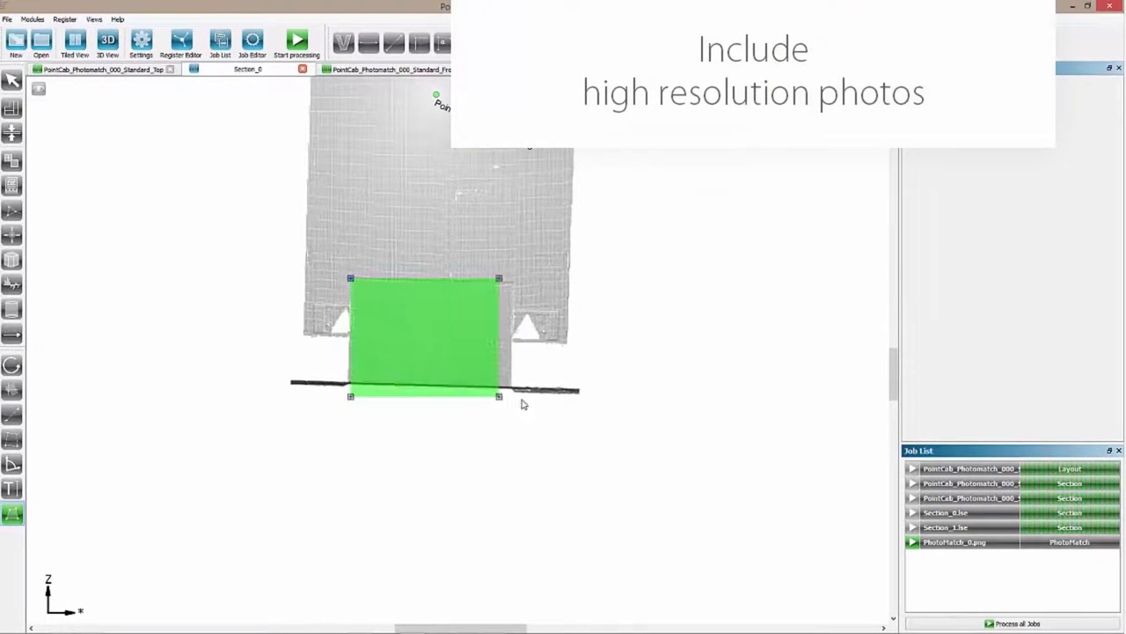
Draw a PhotoMatch rectangle on Section_0 and add the PhotoMatch job.
{"action": "left_click", "coordinate": [422, 335]}
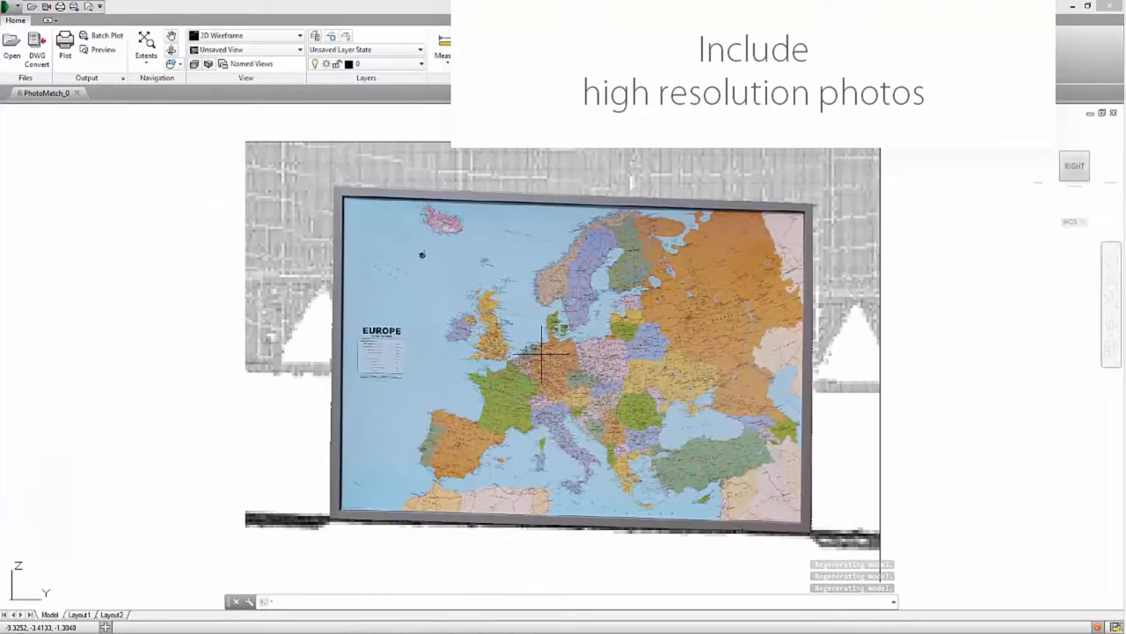
Zoom in on the high-resolution Europe map photo in the PhotoMatch_0 drawing.
{"action": "scroll", "scroll_direction": "up", "scroll_amount": 3}
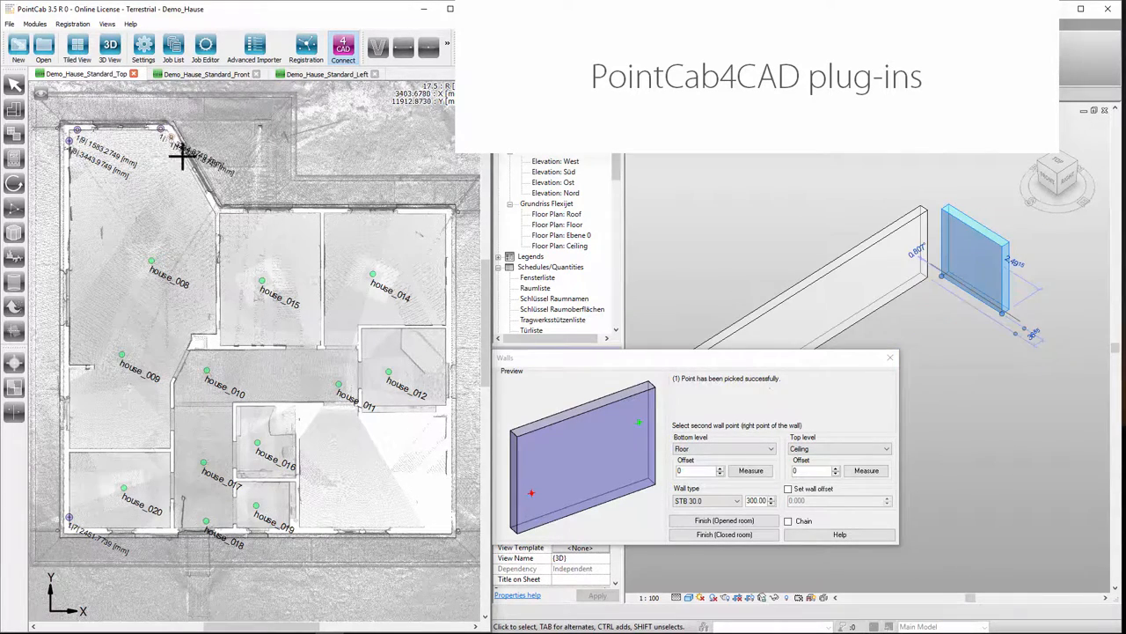
Pick the wall corner point on the Demo_Hause top view for the PointCab4CAD wall.
{"action": "left_click", "coordinate": [207, 339]}
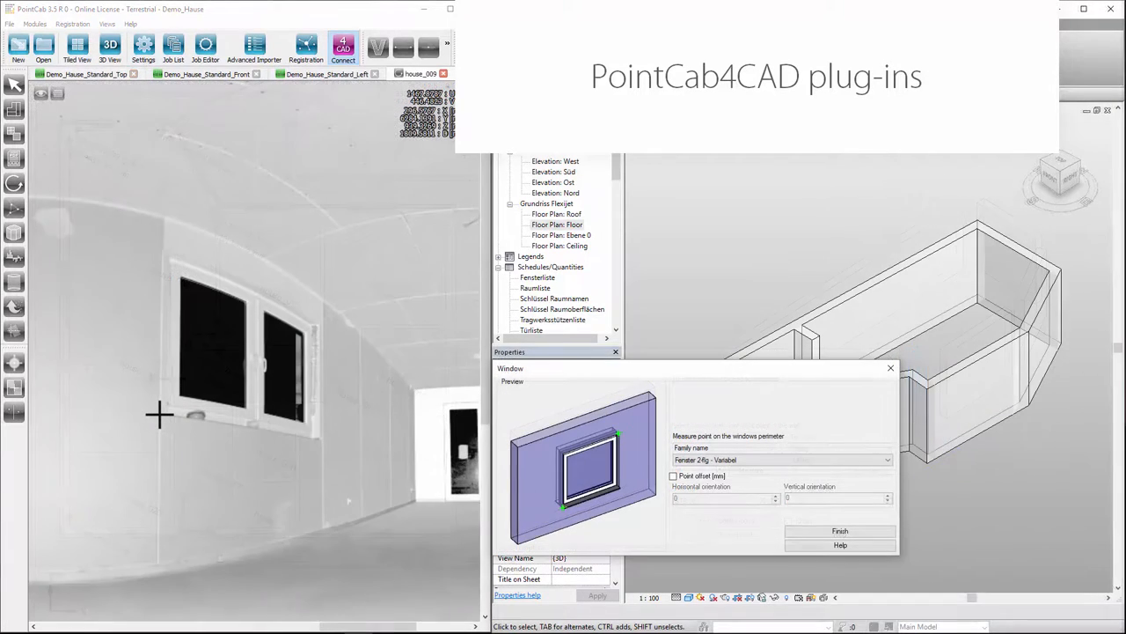
Insert a window, a door and a floor-height opening from panorama perimeter points, then finish.
{"action": "left_click", "coordinate": [160, 414]}
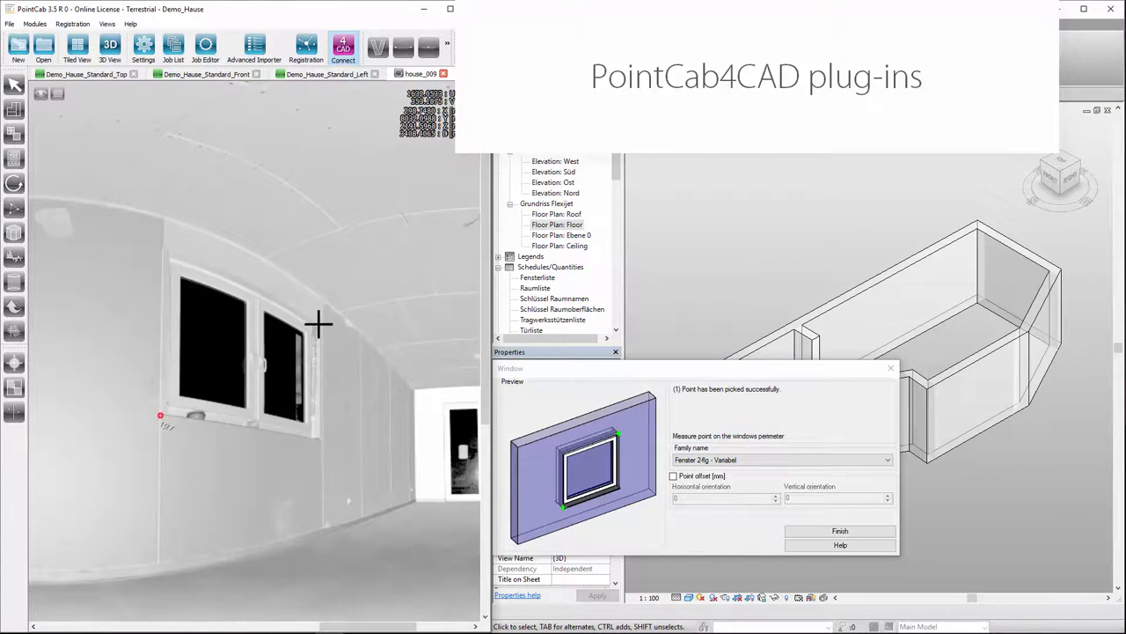
{"action": "left_click", "coordinate": [319, 326]}
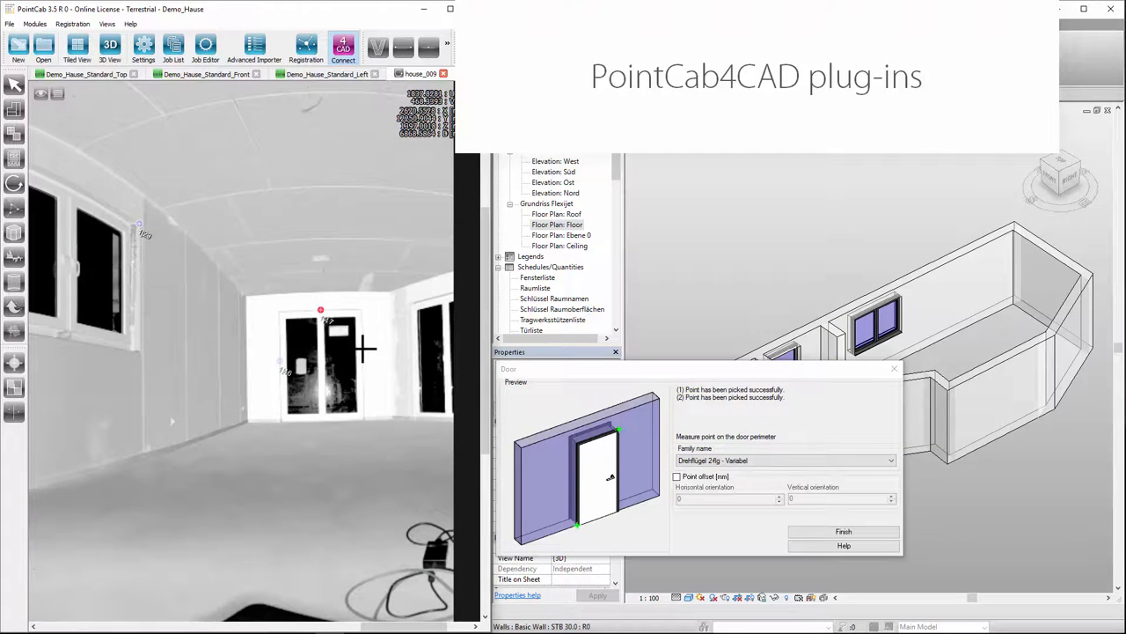
{"action": "left_click", "coordinate": [364, 350]}
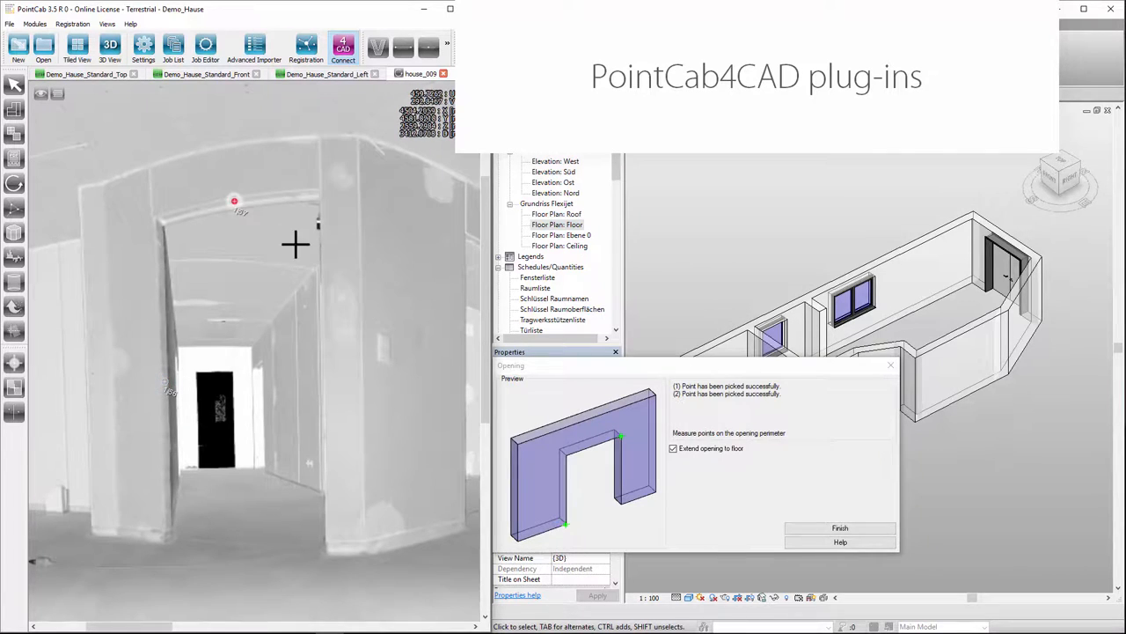
{"action": "left_click", "coordinate": [323, 308]}
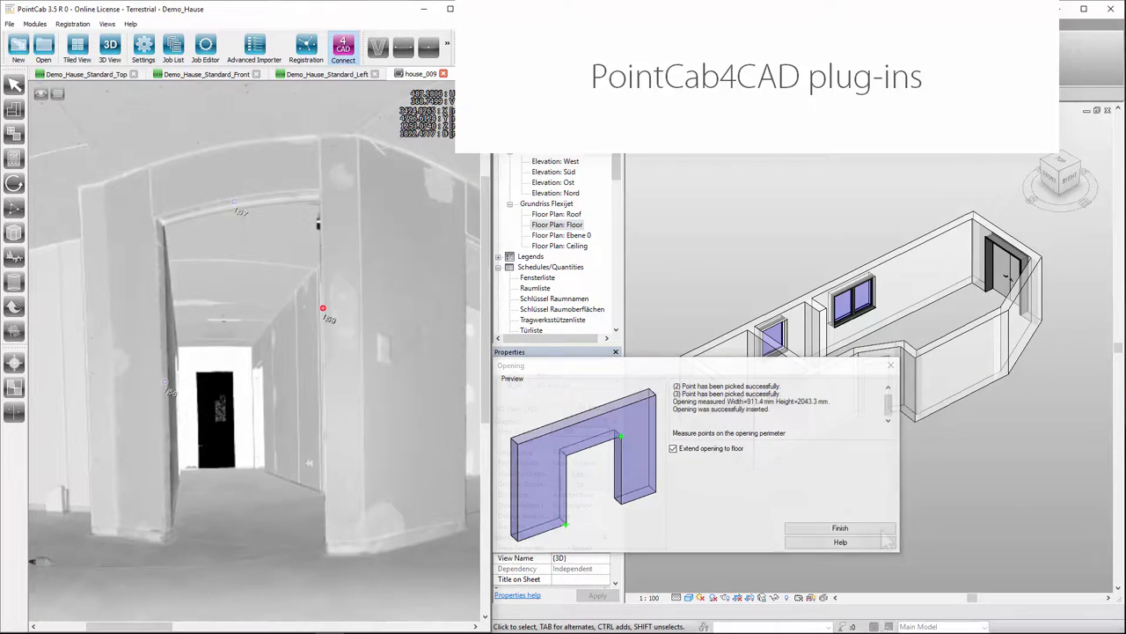
{"action": "left_click", "coordinate": [840, 527]}
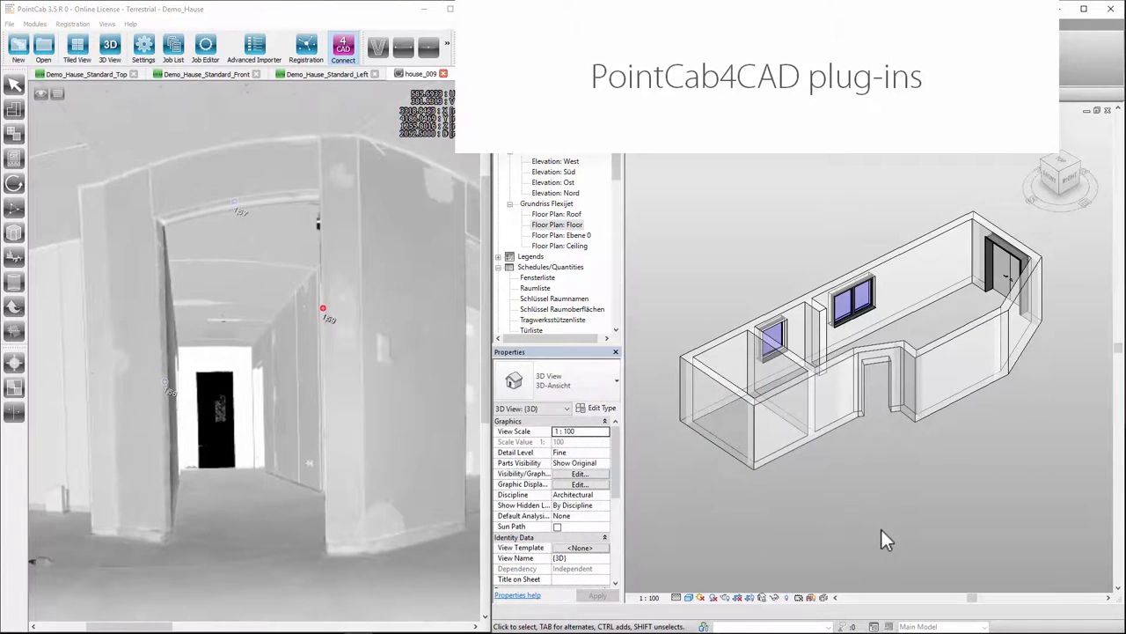